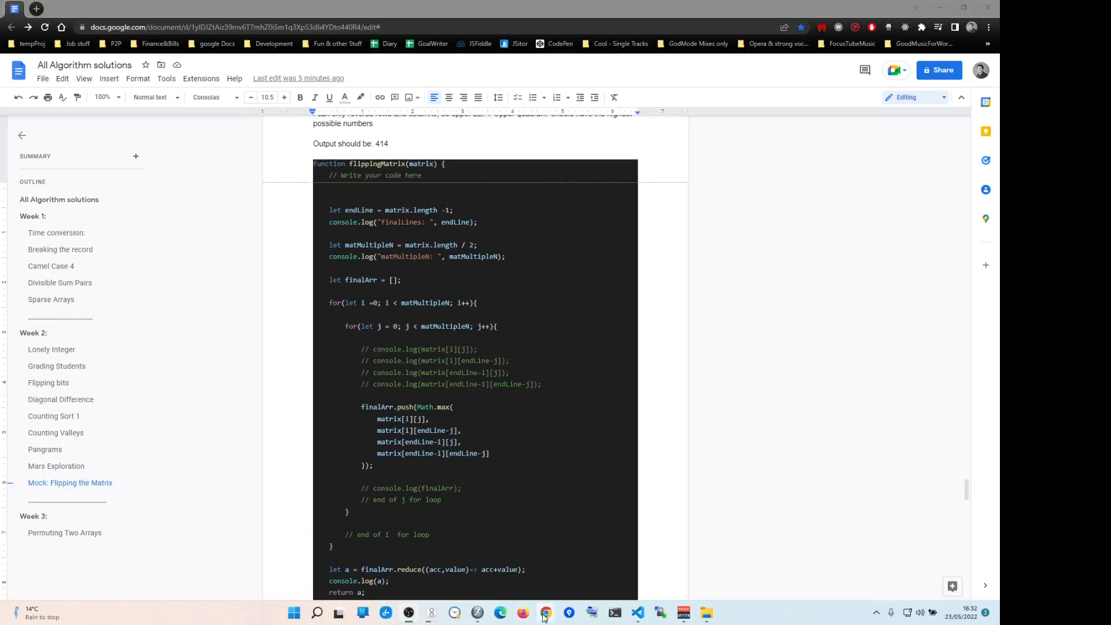
mouse_move(545, 612)
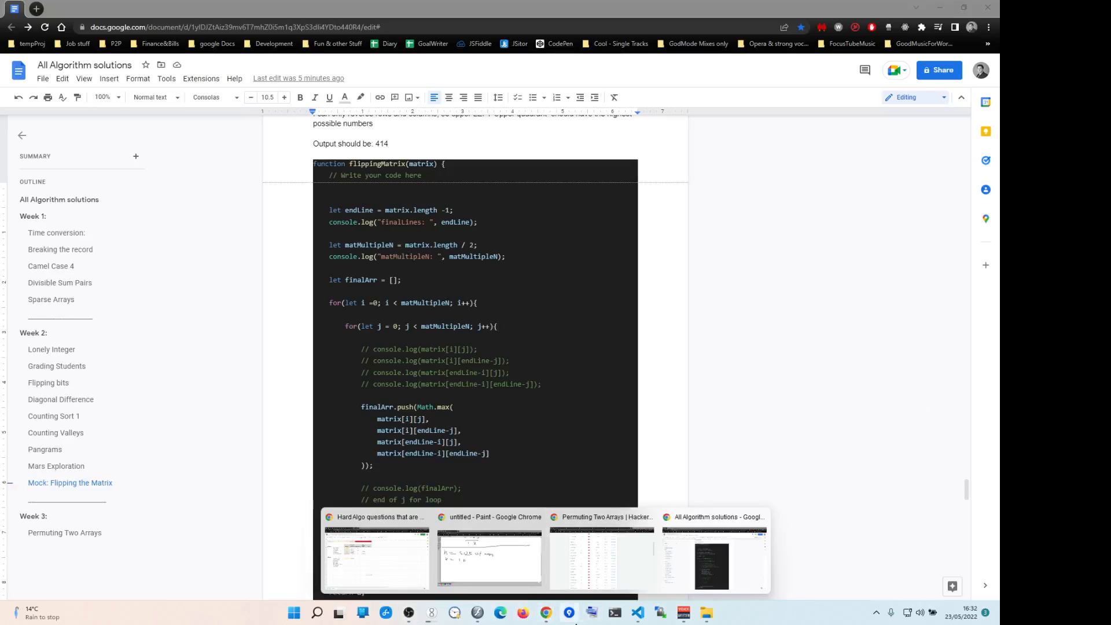
Return to the 3 Months Preparation Kit challenge list from the leaderboard window
scroll("up", 3)
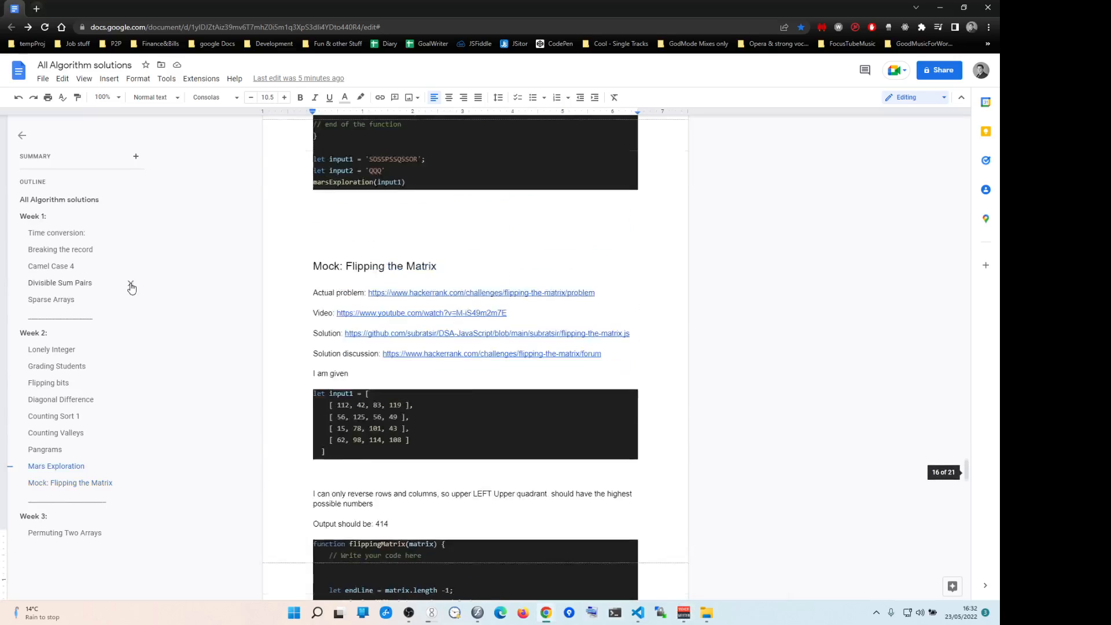
mouse_move(546, 612)
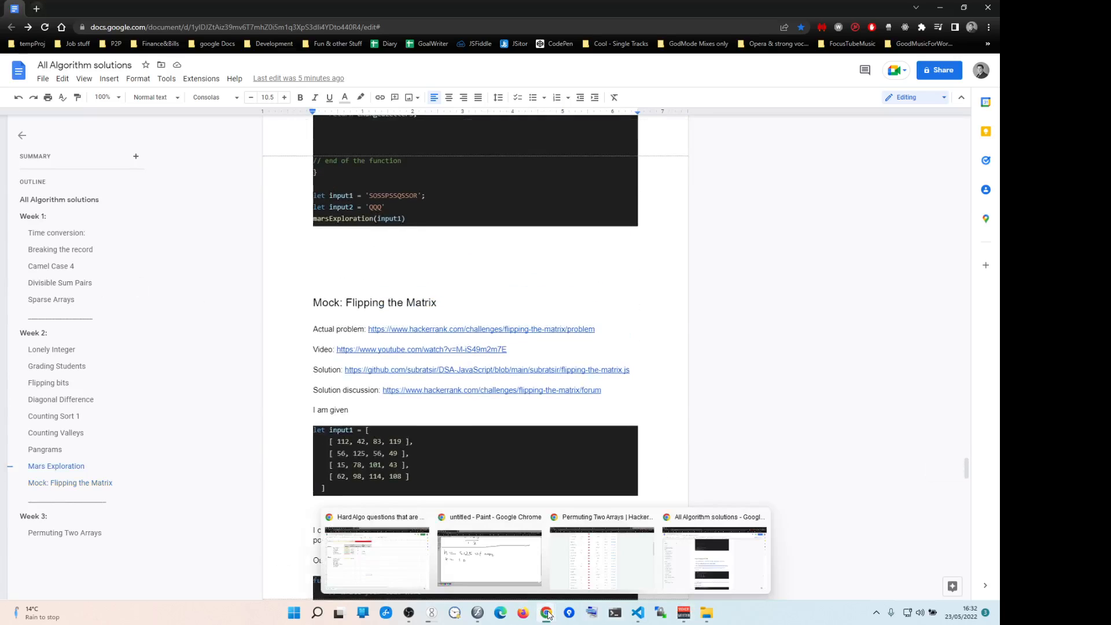
left_click(602, 558)
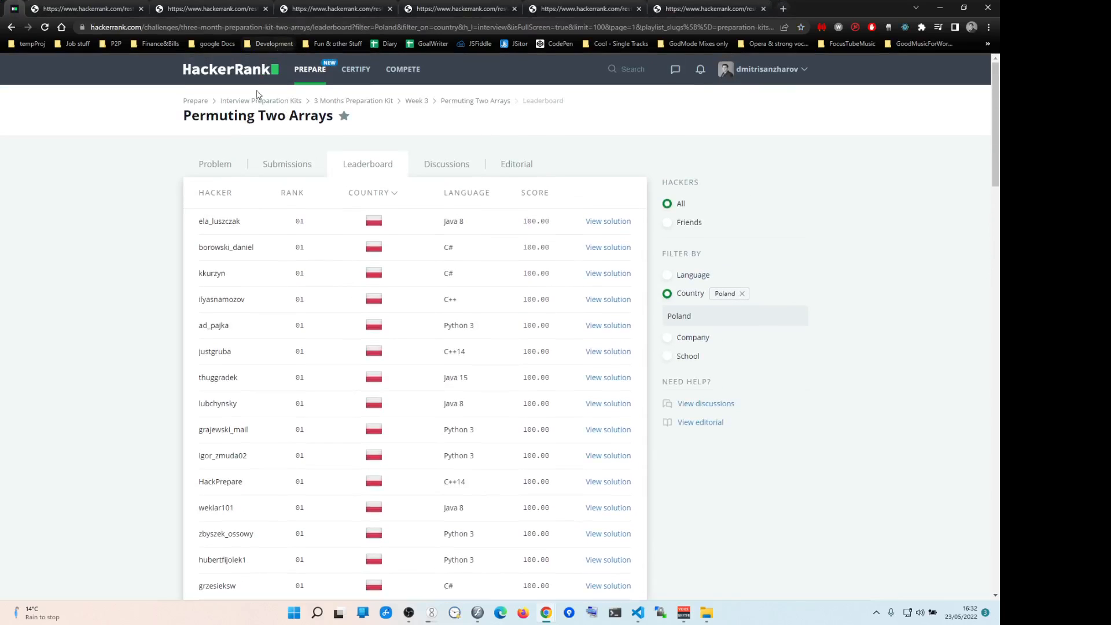
mouse_move(346, 101)
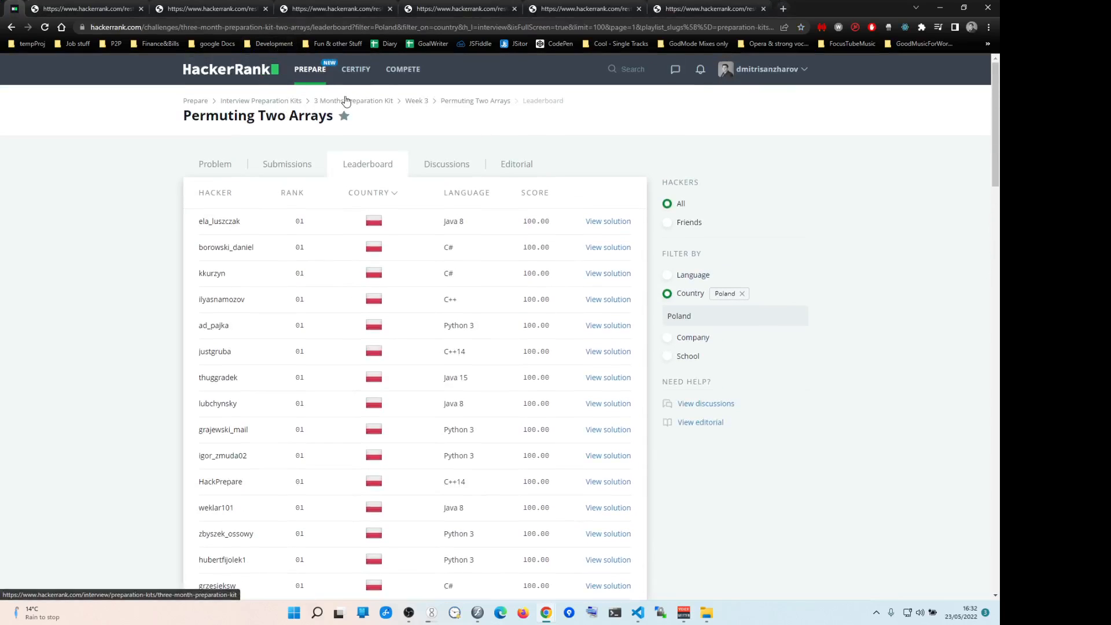
left_click(352, 99)
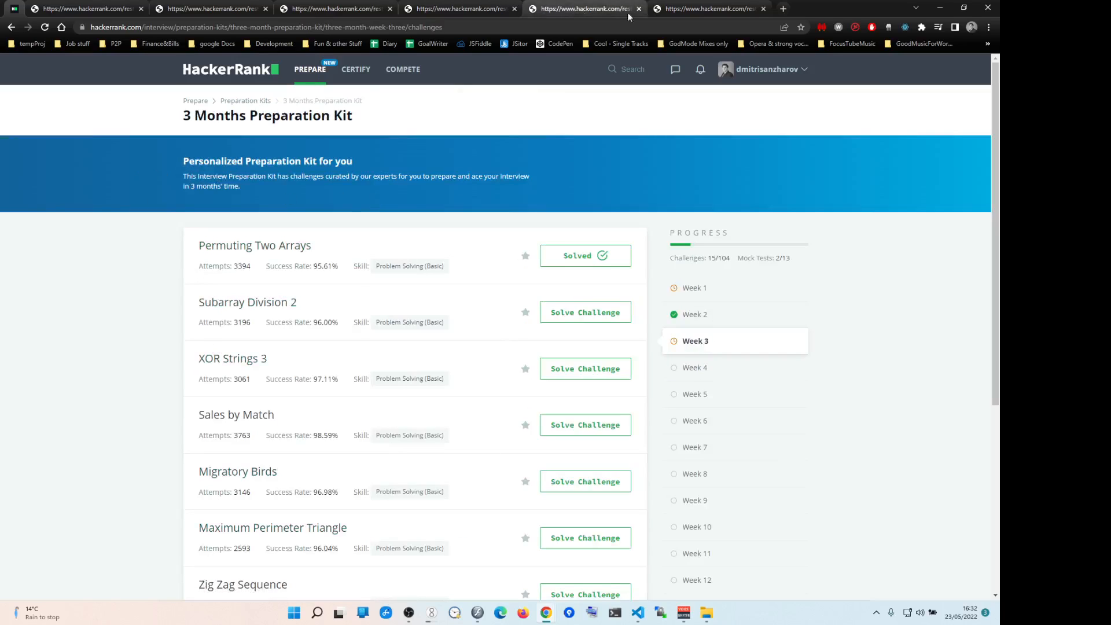
mouse_move(118, 305)
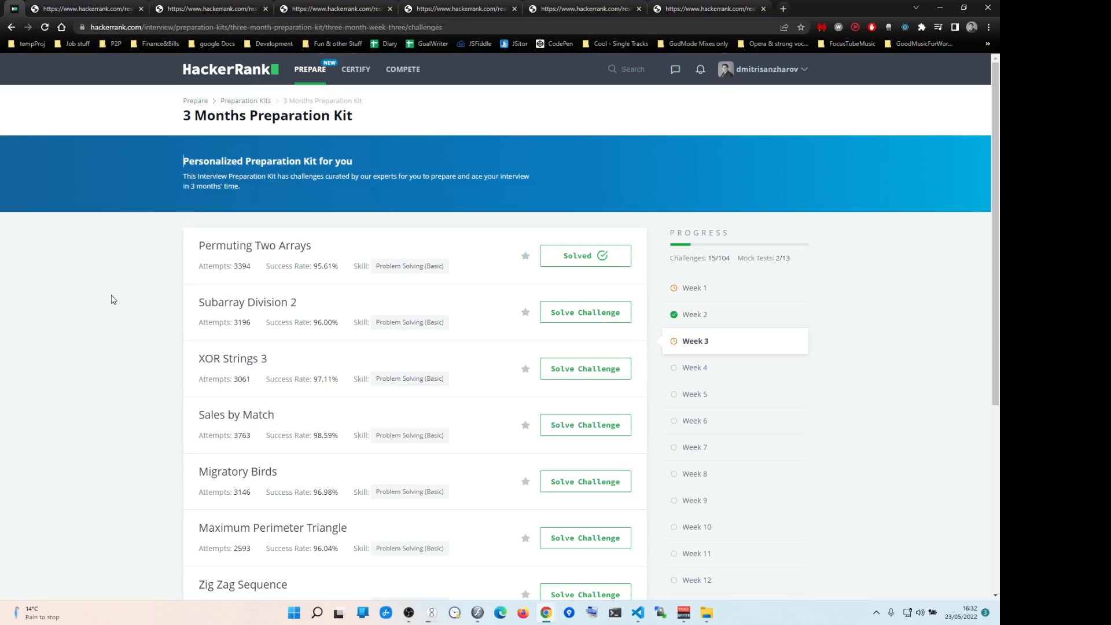
mouse_move(102, 283)
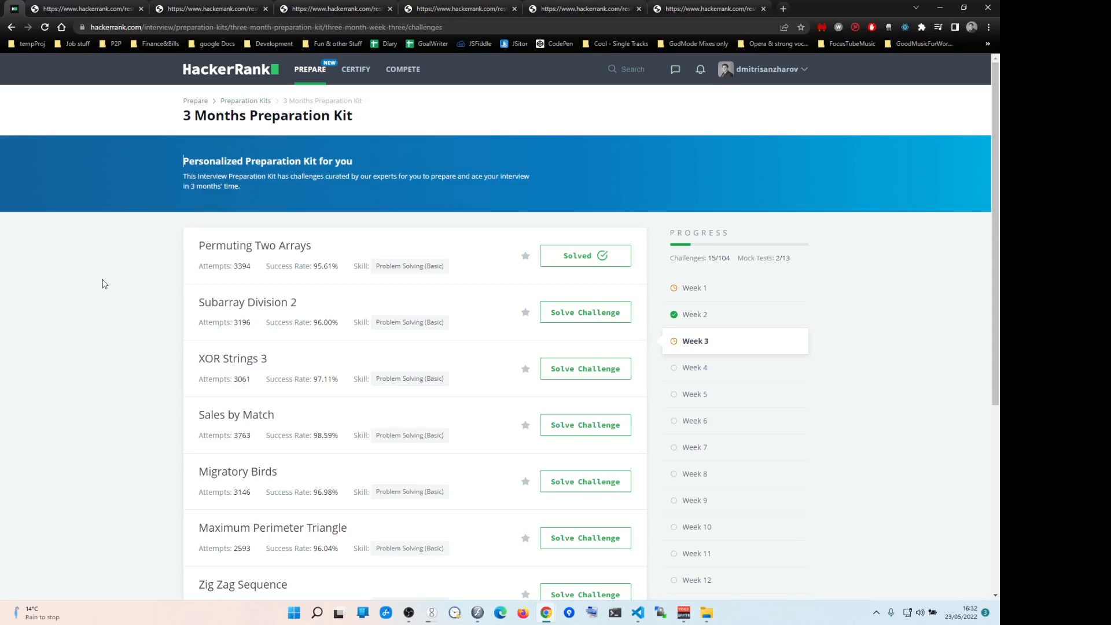
Browse the Permuting Two Arrays discussion solutions and move to its leaderboard page
left_click(255, 245)
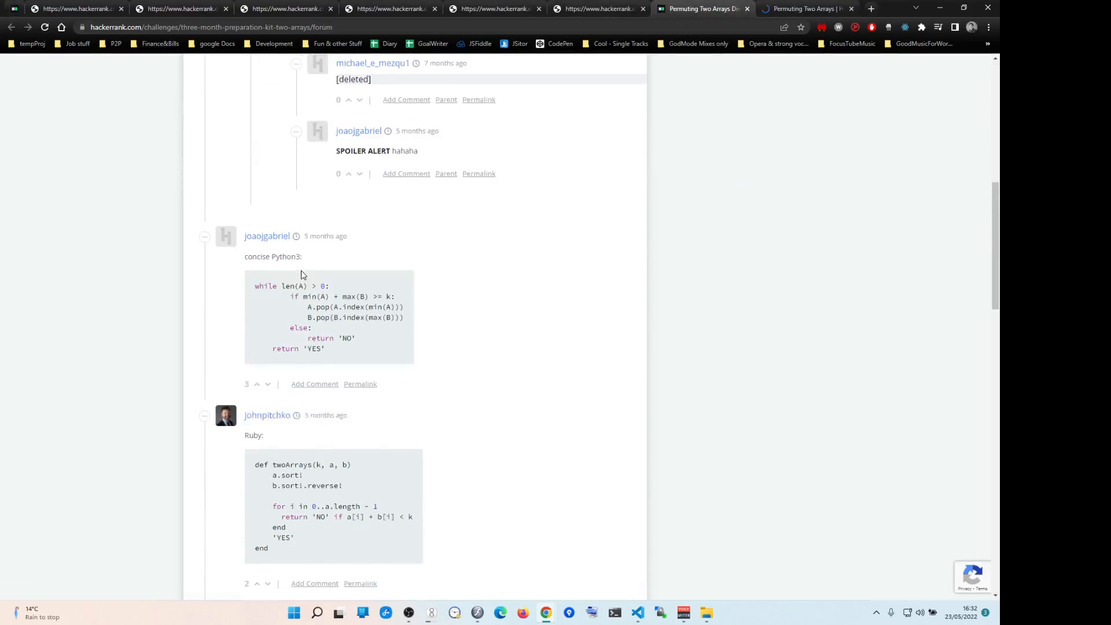
scroll("up", 3)
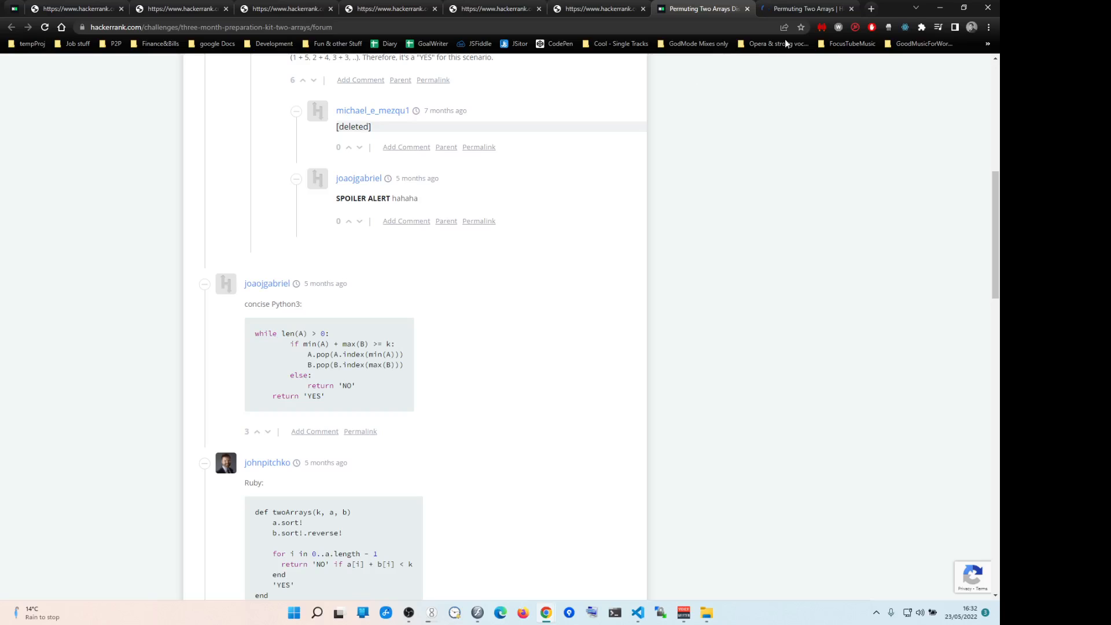
left_click(367, 165)
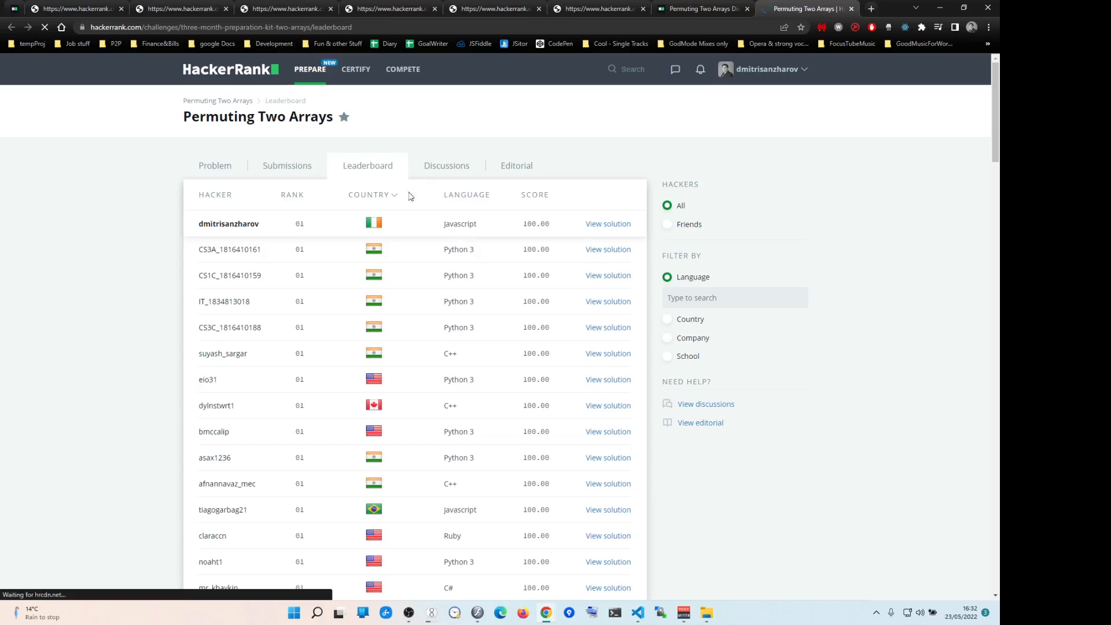
mouse_move(607, 224)
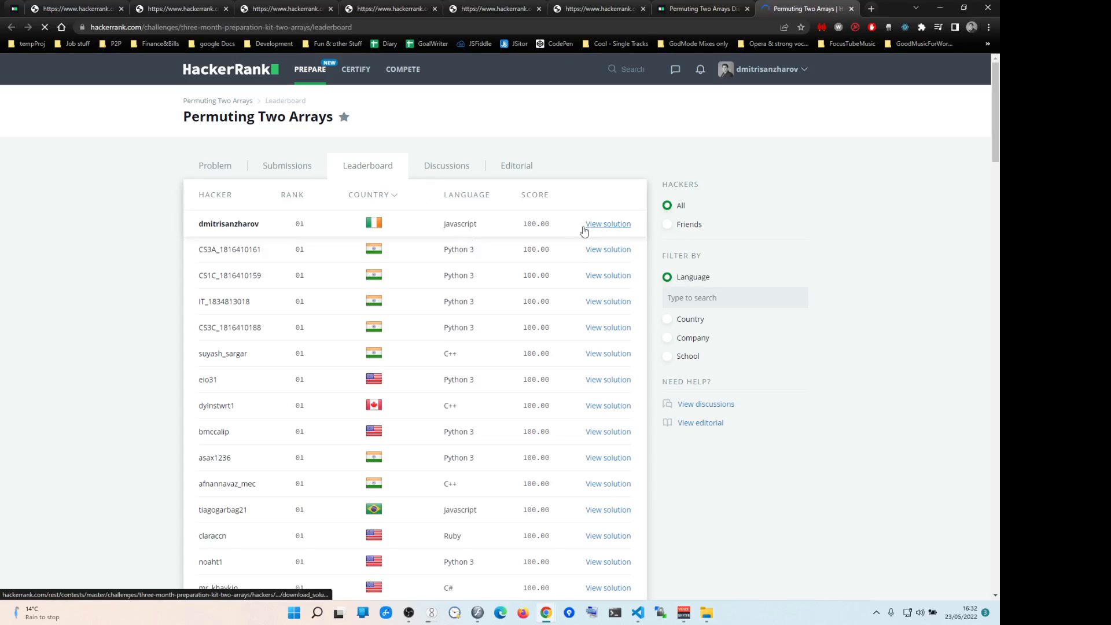
Filter the Permuting Two Arrays leaderboard to JavaScript solutions
type("javascri")
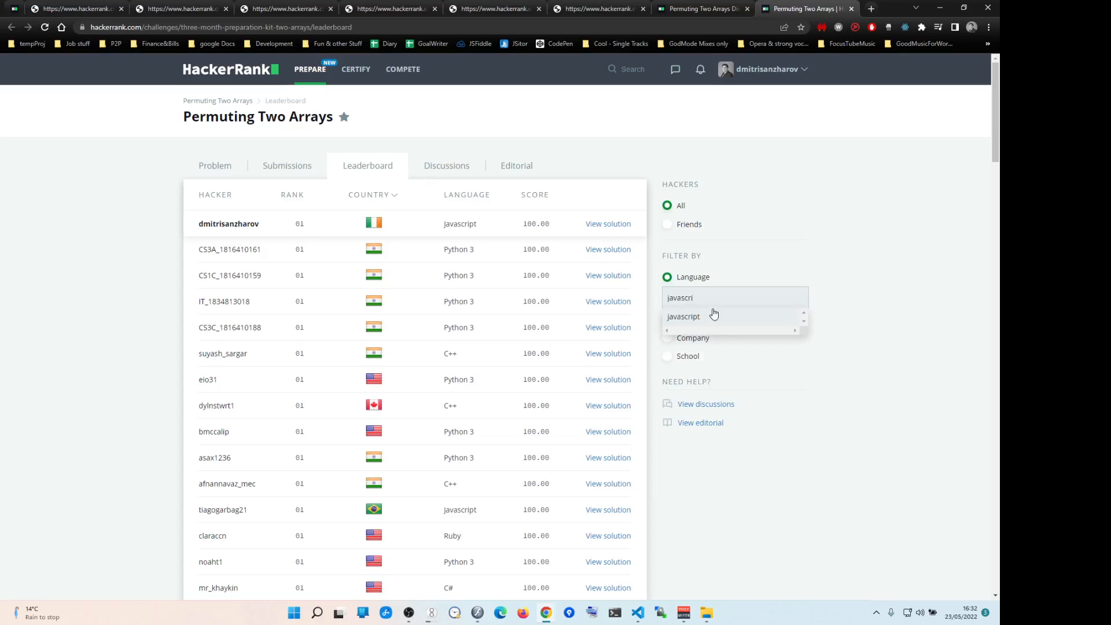
left_click(684, 316)
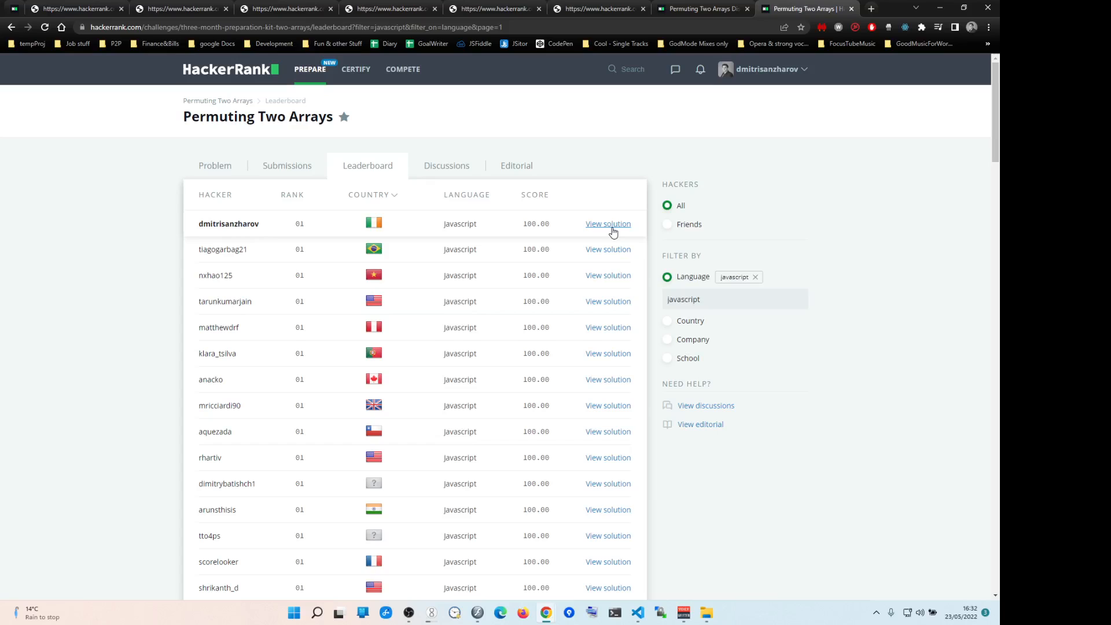
View a JavaScript leaderboard solution in a new browser tab
right_click(607, 249)
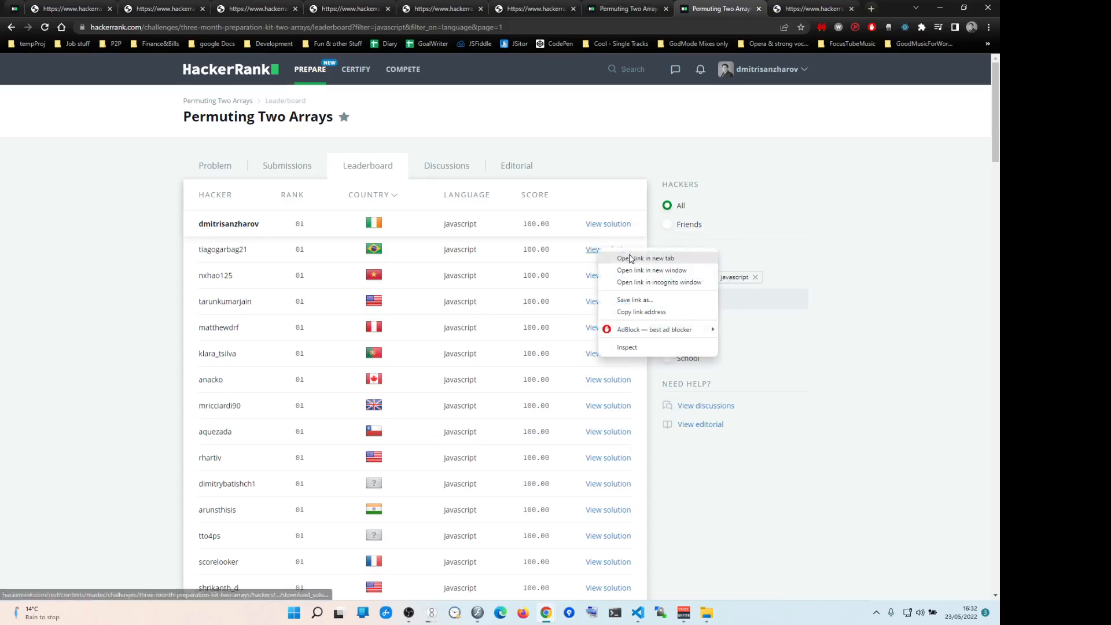
left_click(645, 257)
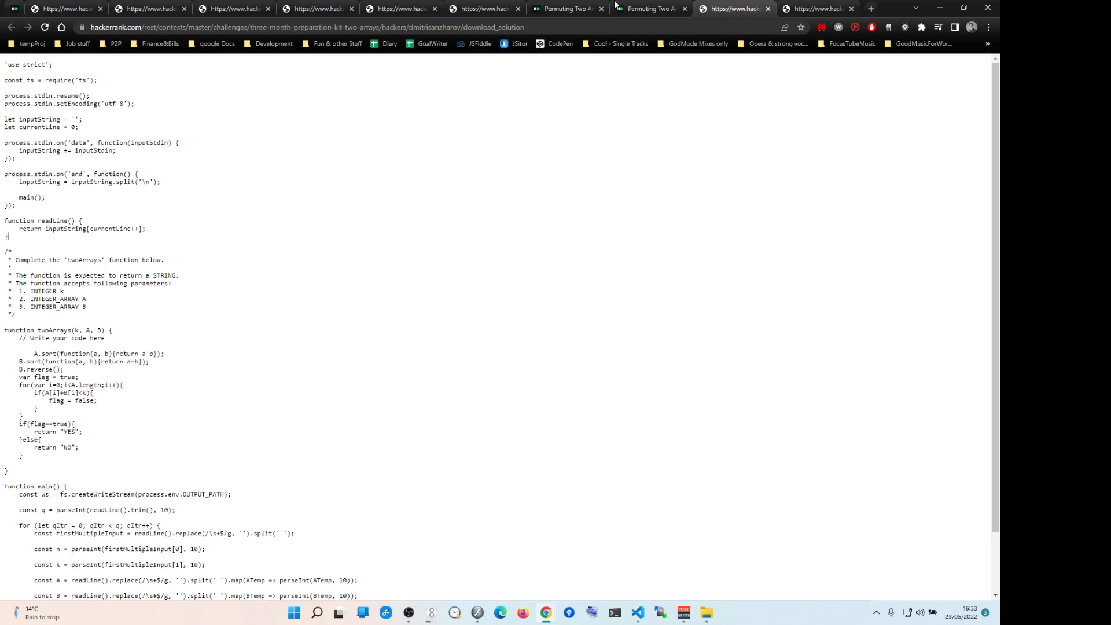
left_click(564, 8)
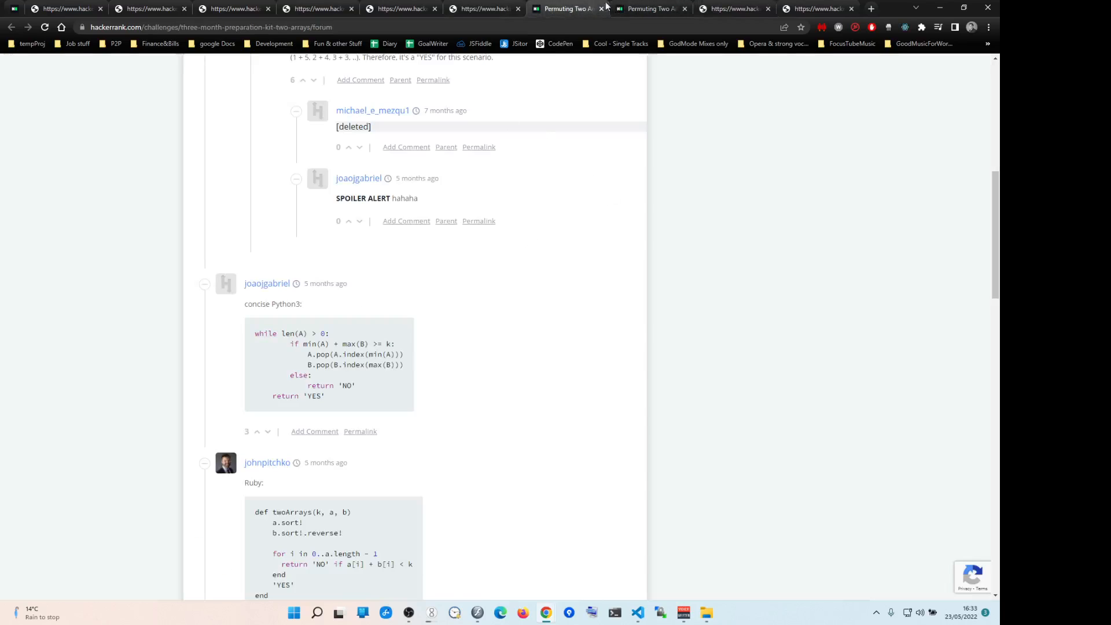
Filter the leaderboard by country Poland instead of language
left_click(649, 8)
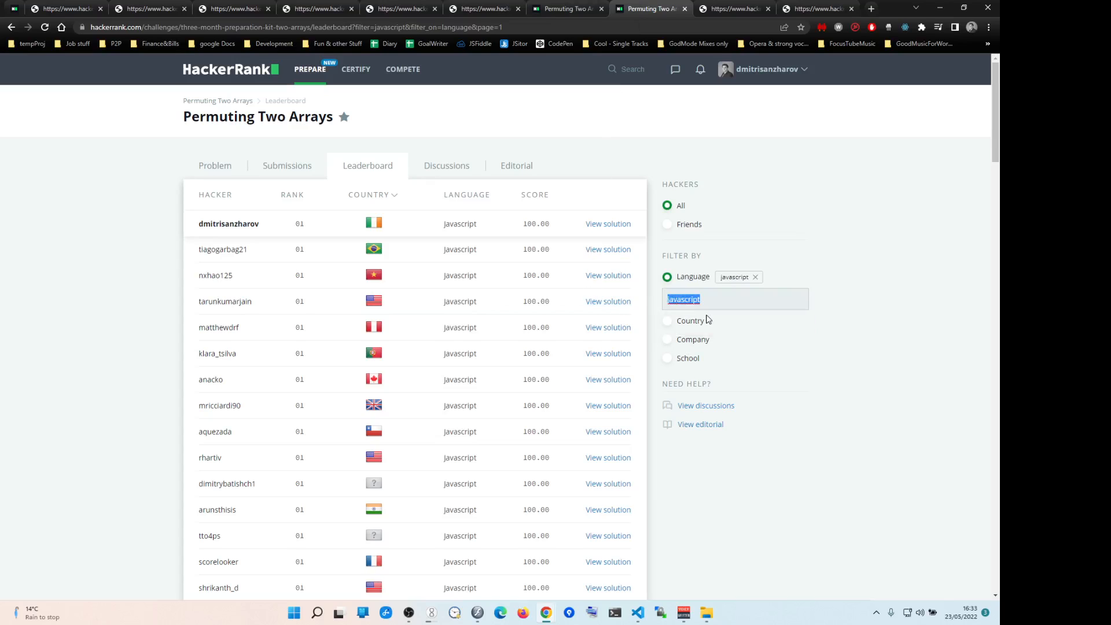
left_click(667, 298)
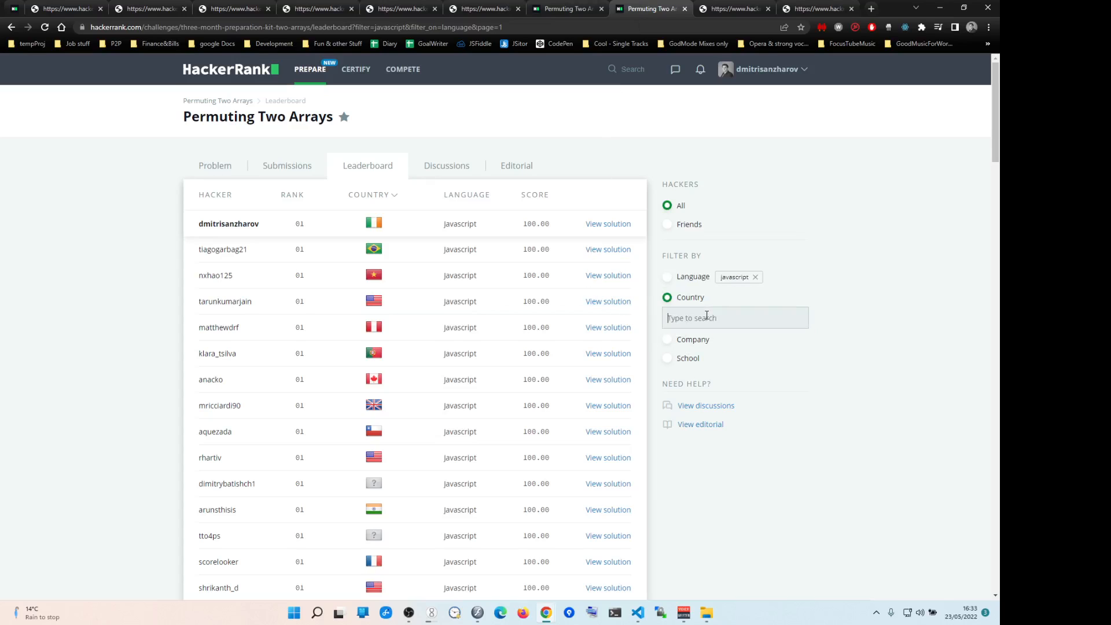
type("p")
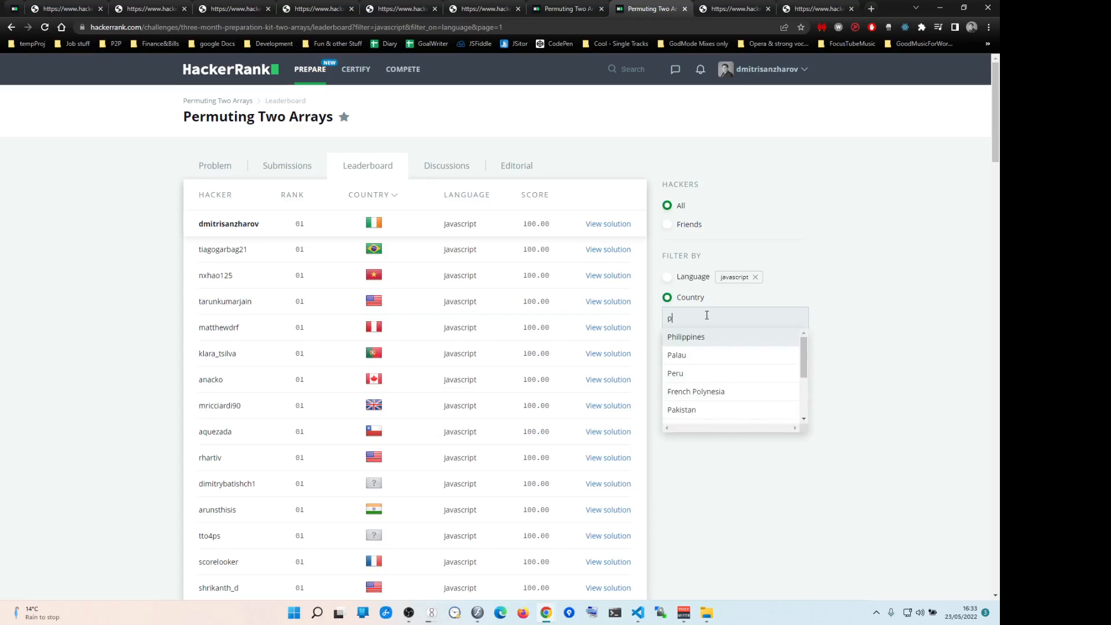
type("oland")
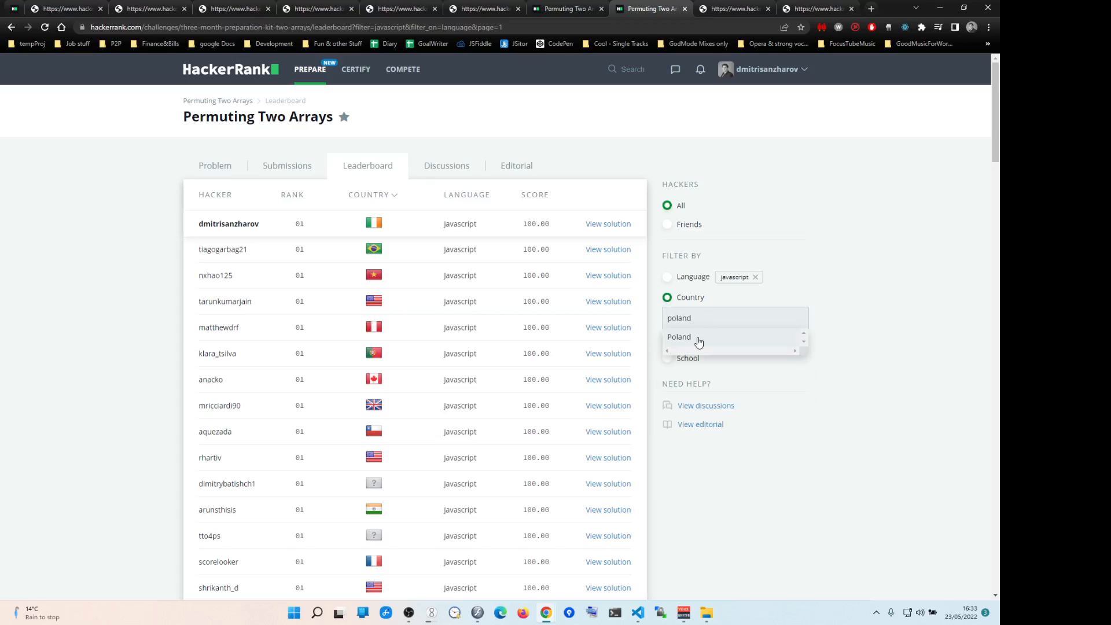
left_click(679, 337)
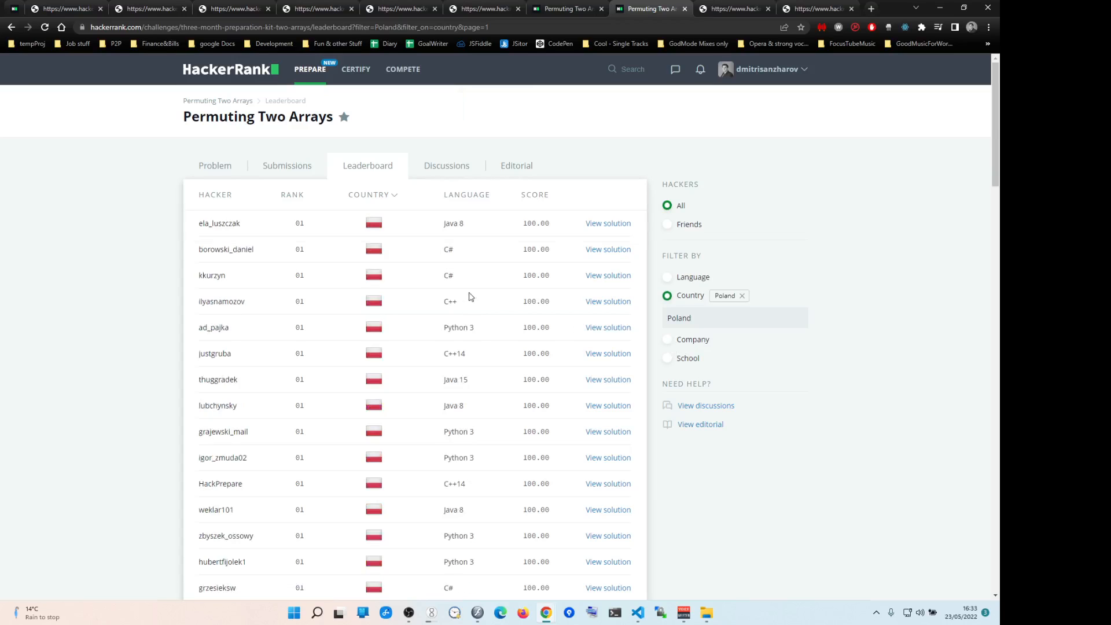
mouse_move(135, 317)
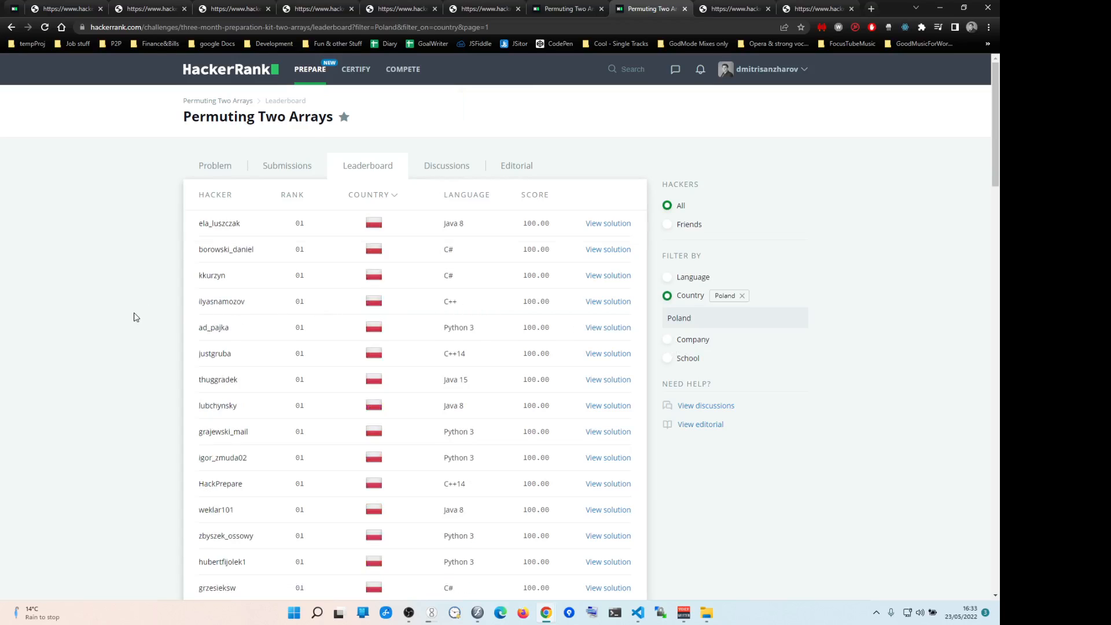
Open a Polish hacker's JavaScript solution in a new browser tab
scroll("down", 3)
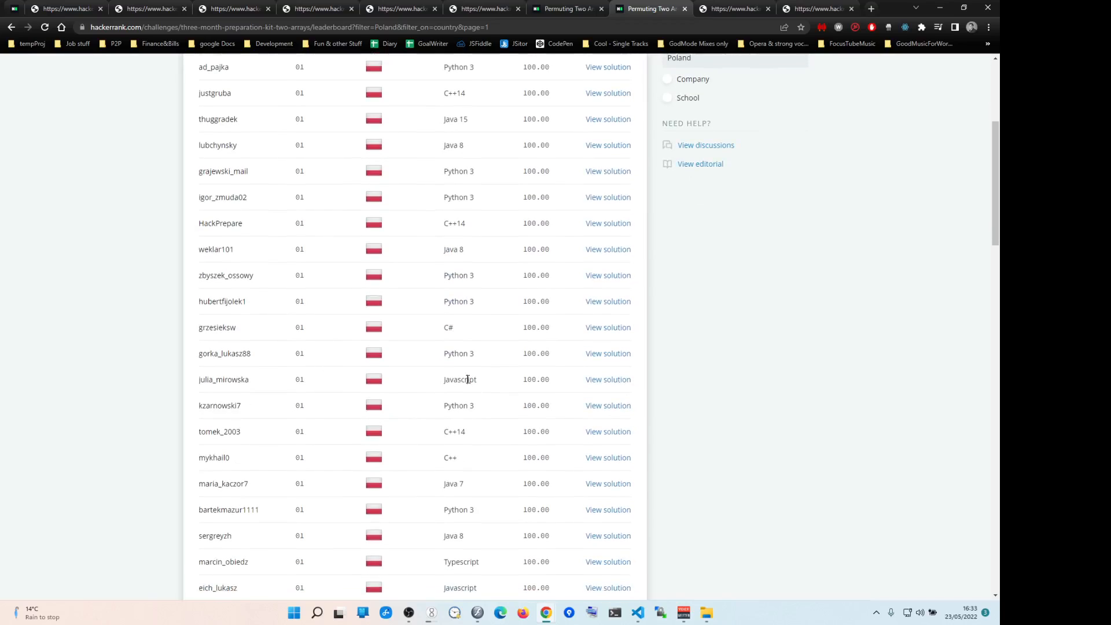
right_click(607, 379)
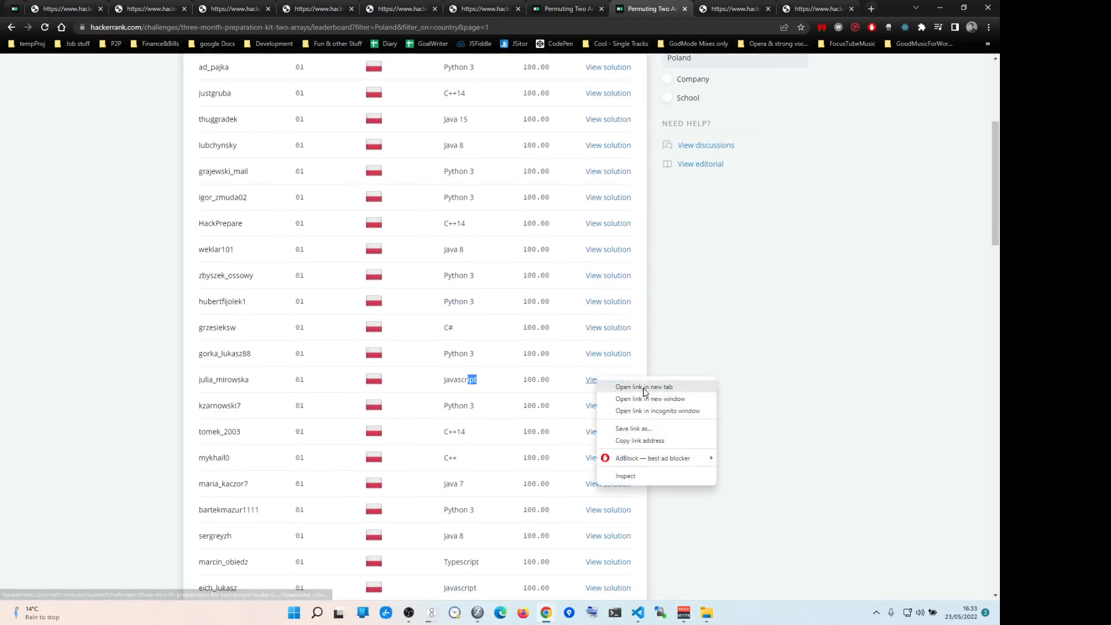
left_click(642, 386)
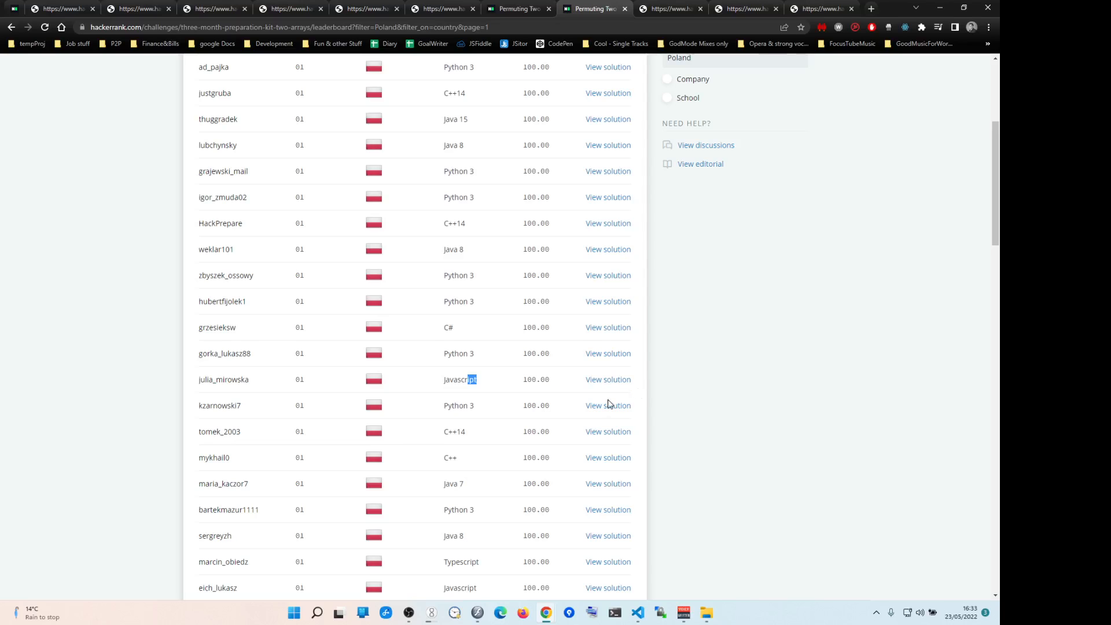
mouse_move(666, 97)
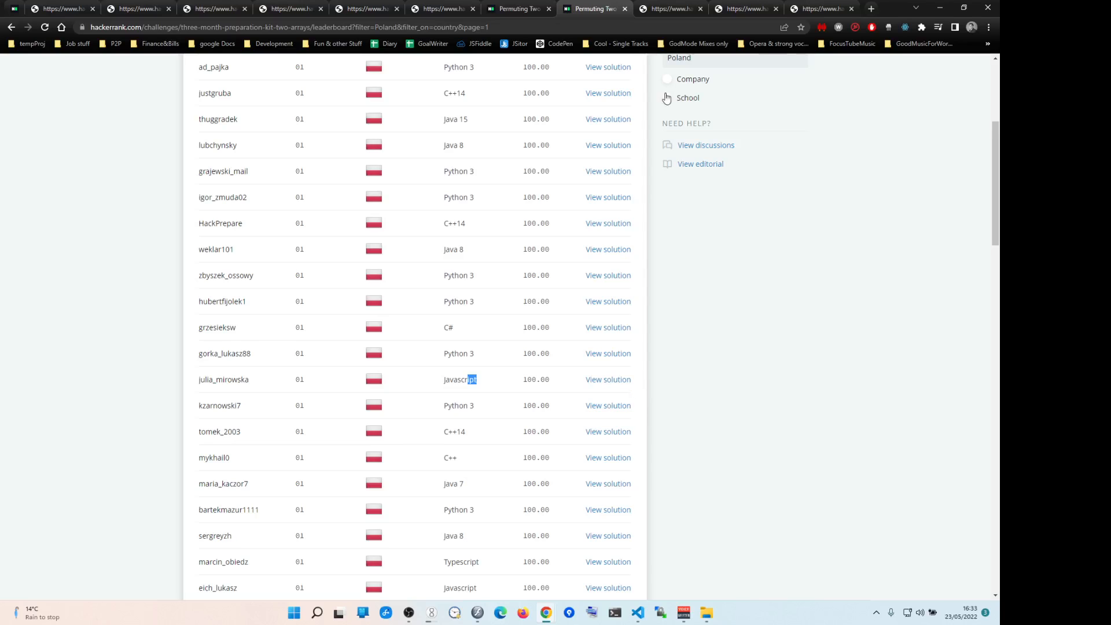
Display the Polish solver's JavaScript twoArrays code in its own tab
left_click(608, 379)
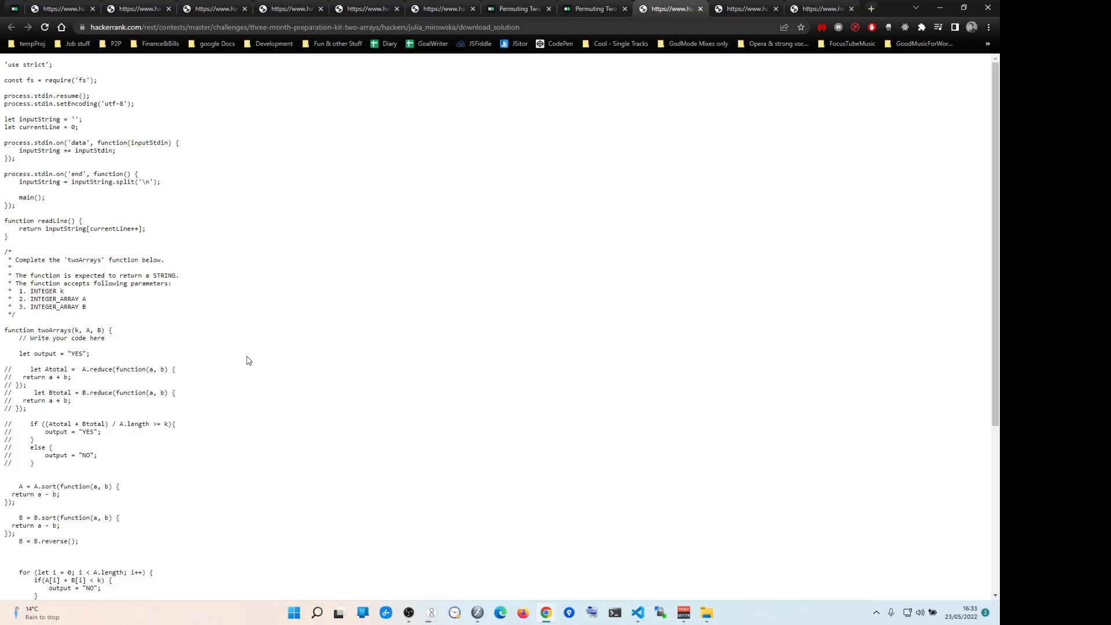
mouse_move(13, 8)
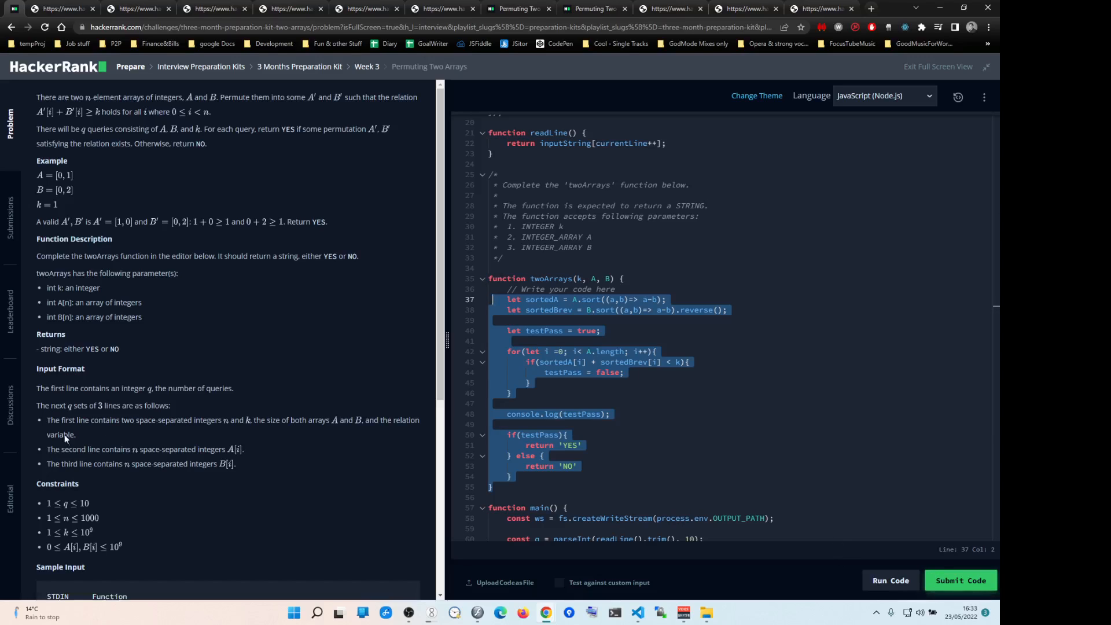
mouse_move(10, 297)
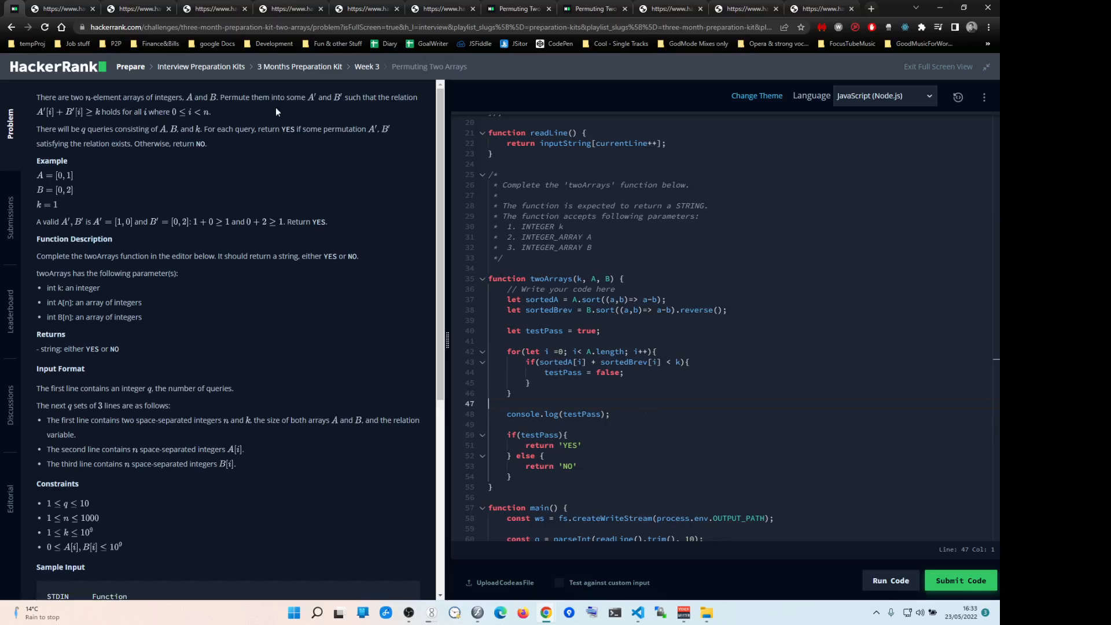
mouse_move(304, 70)
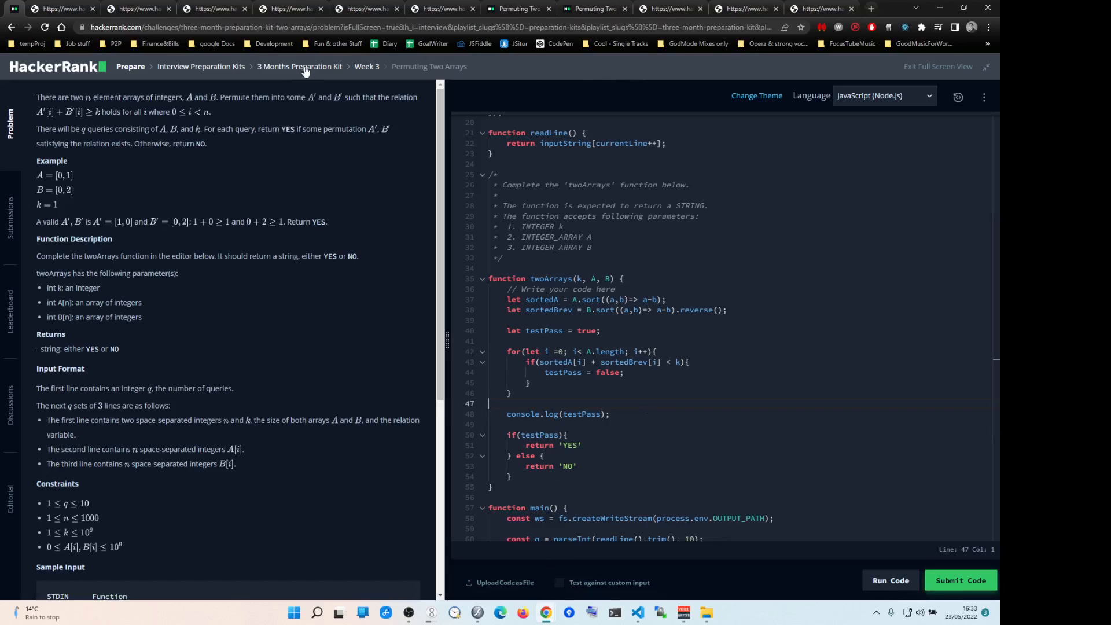
mouse_move(445, 249)
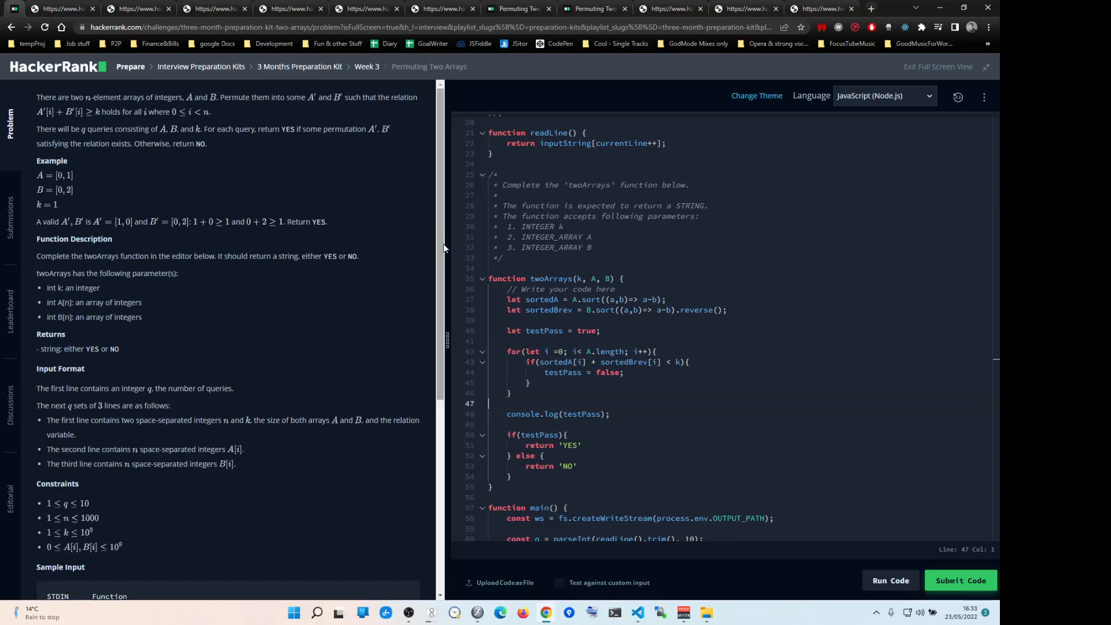